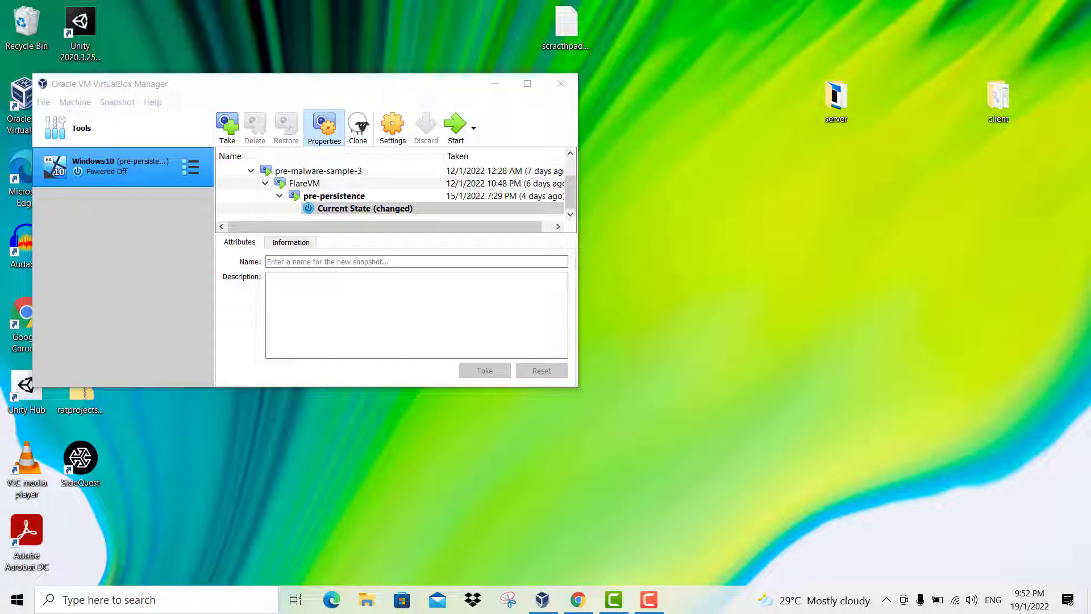
{"action": "mouse_move", "coordinate": [220, 92]}
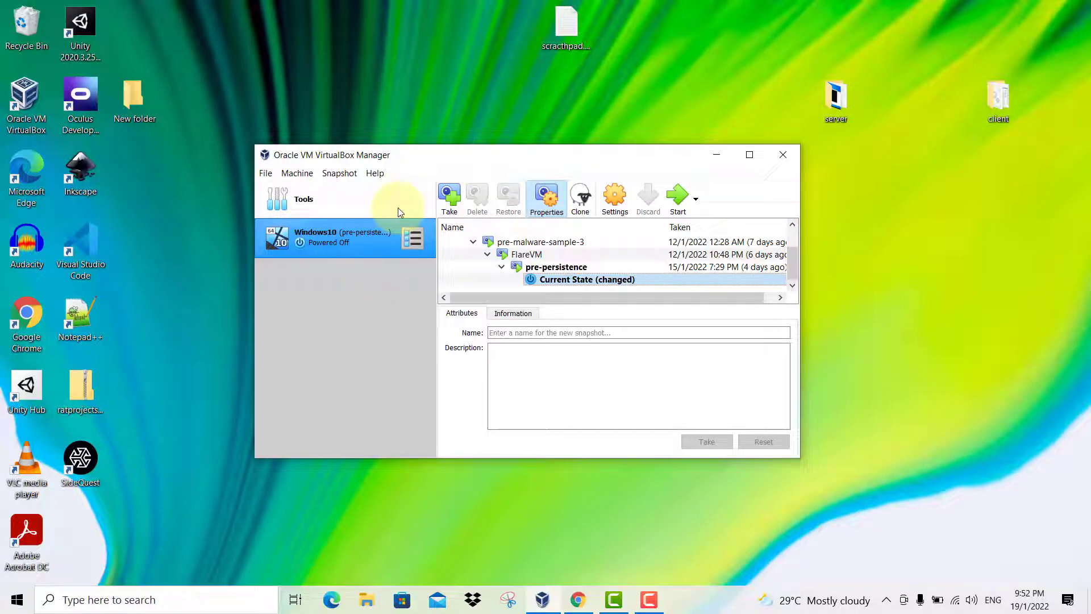
{"action": "mouse_move", "coordinate": [368, 298]}
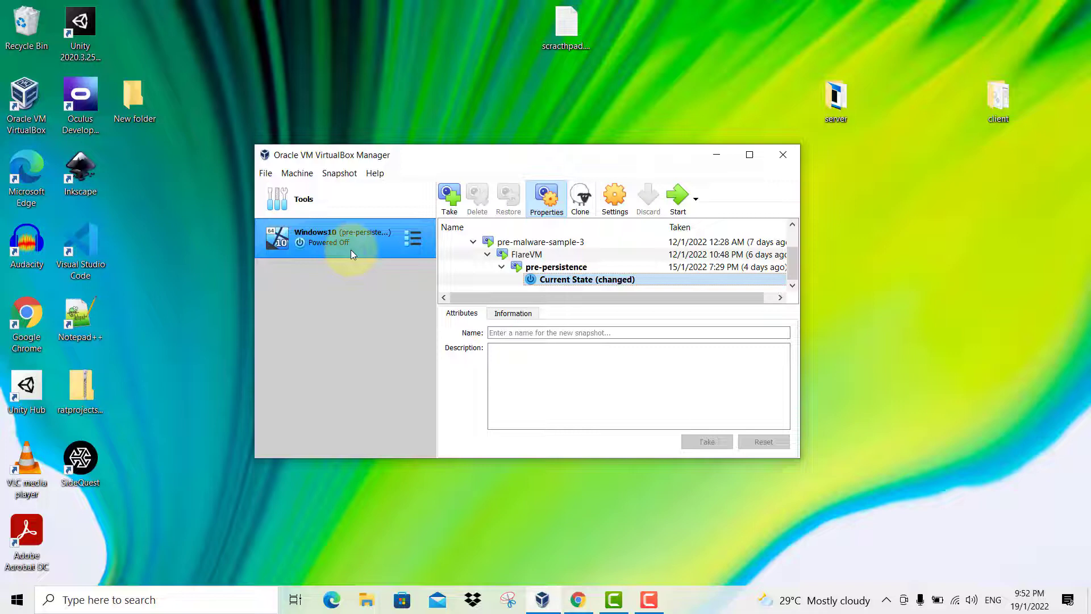
{"action": "mouse_move", "coordinate": [401, 295]}
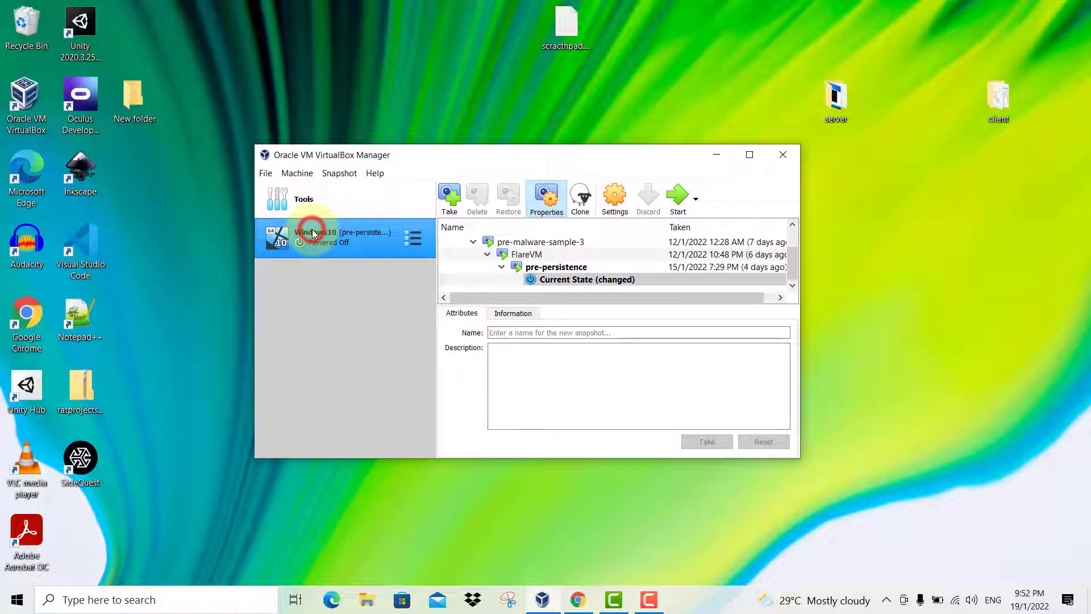
{"action": "mouse_move", "coordinate": [614, 198]}
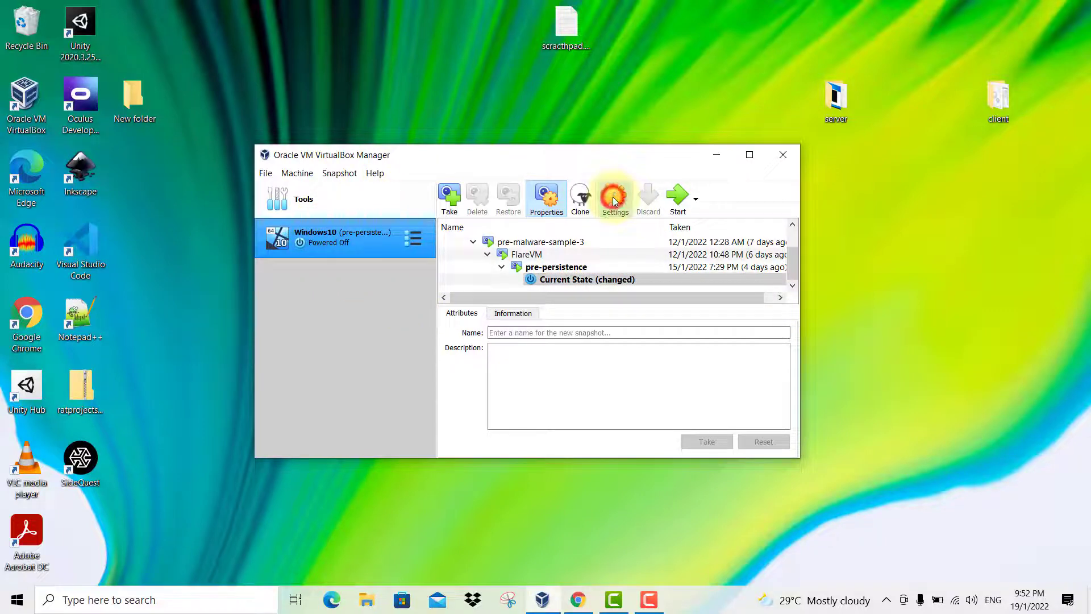
Review the Windows10 machine's network adapter settings and close them without changes.
{"action": "left_click", "coordinate": [612, 197]}
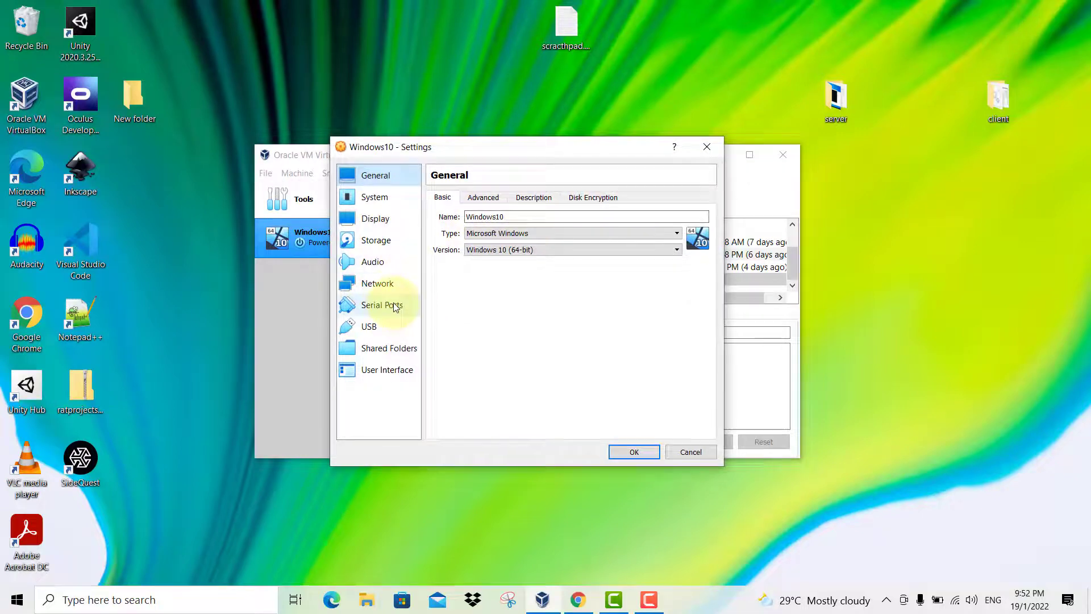
{"action": "left_click", "coordinate": [377, 283]}
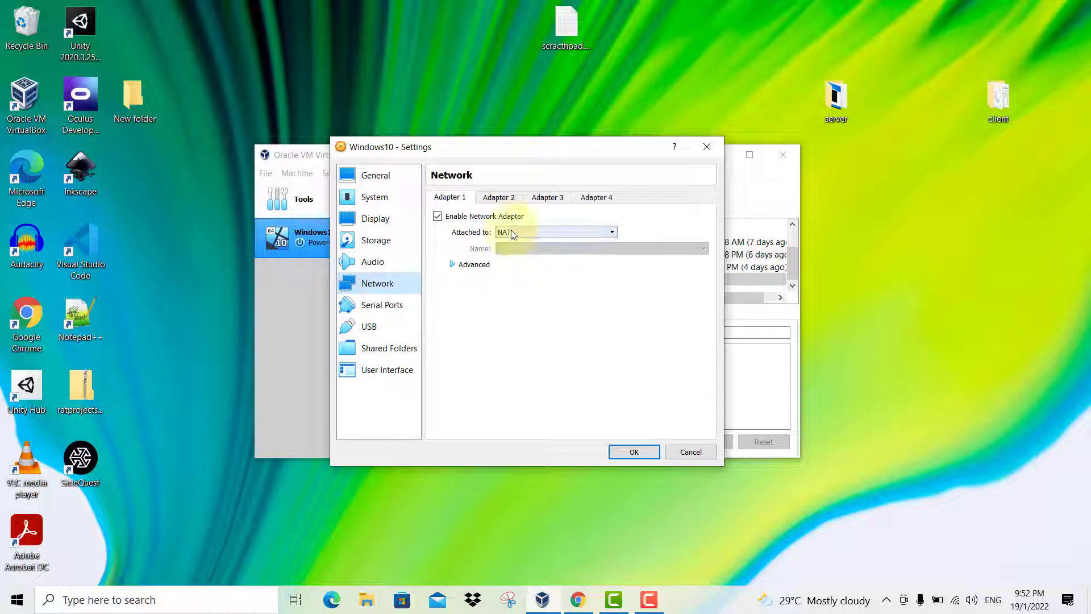
{"action": "mouse_move", "coordinate": [528, 233]}
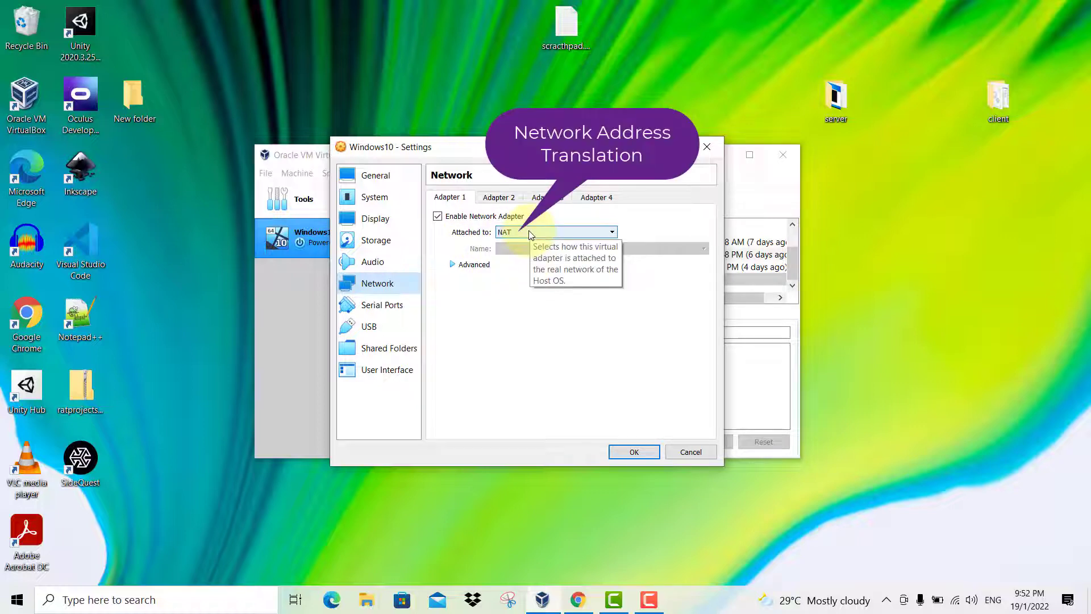
{"action": "mouse_move", "coordinate": [743, 427]}
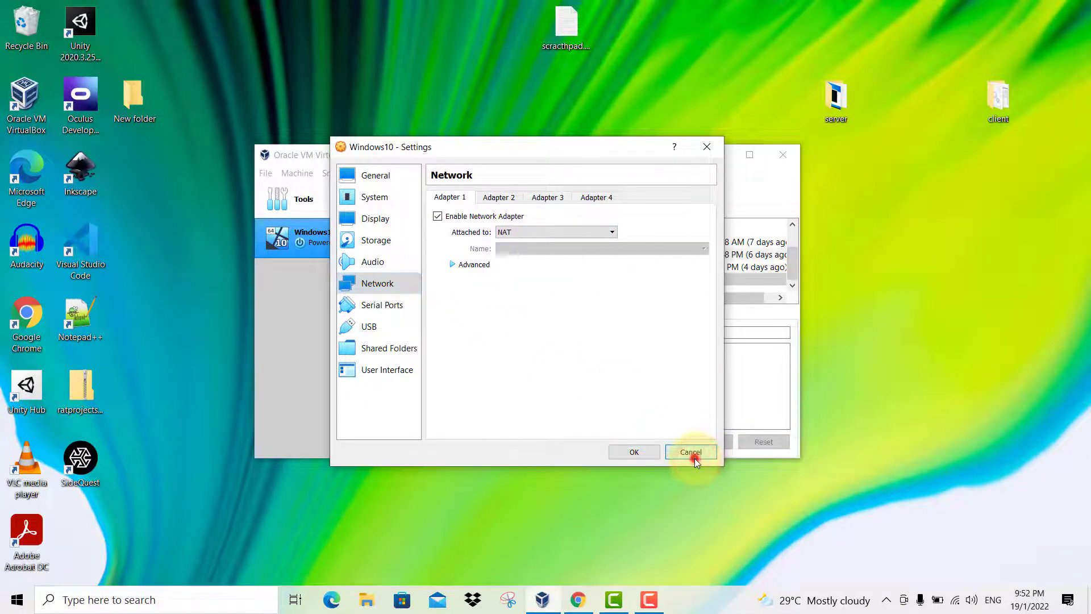
{"action": "left_click", "coordinate": [690, 451]}
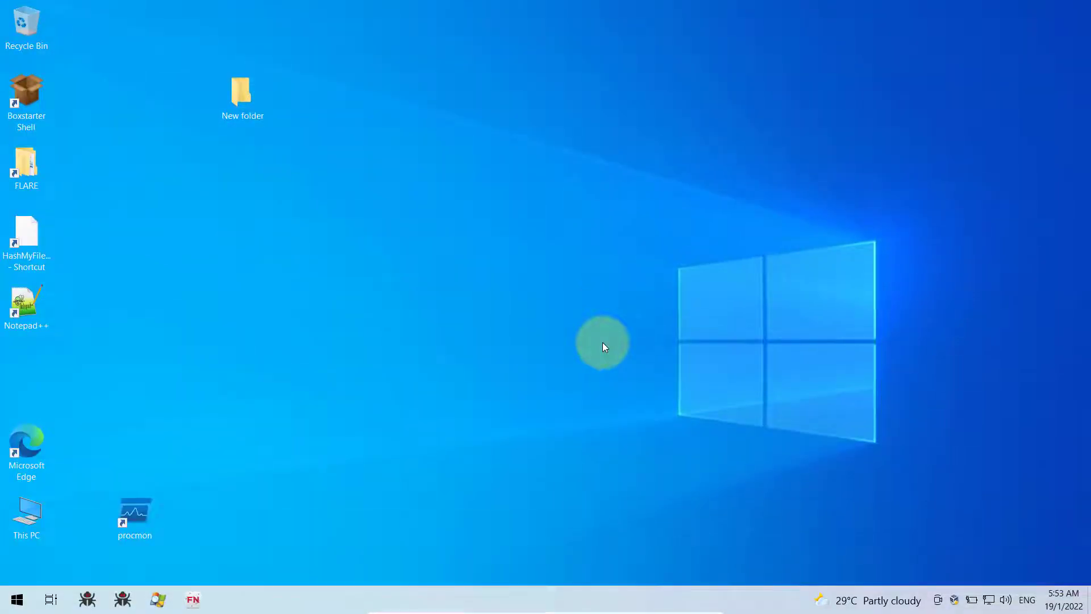
{"action": "mouse_move", "coordinate": [909, 468]}
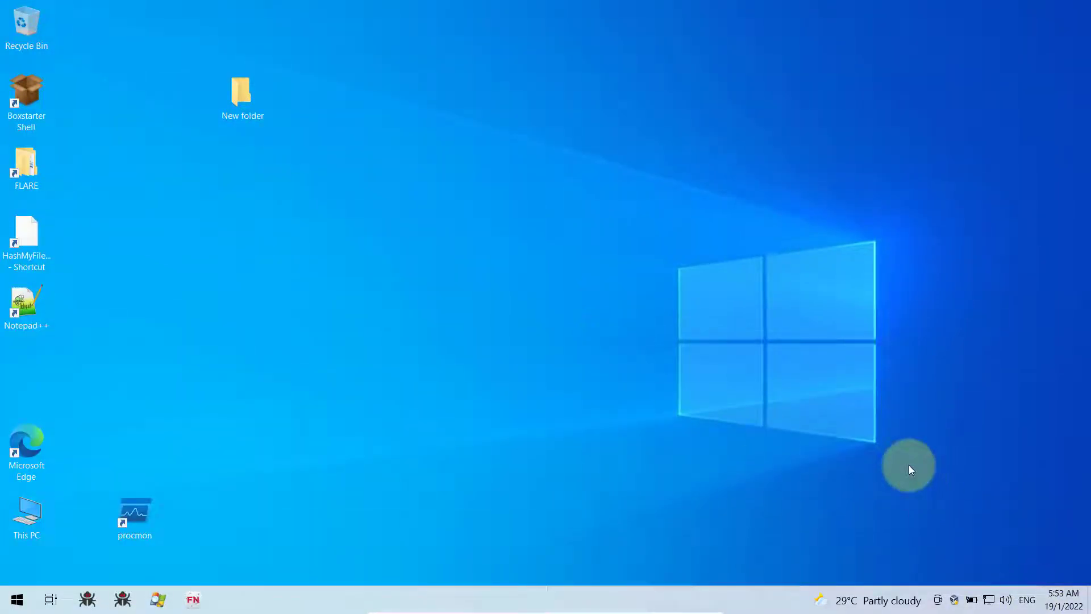
{"action": "mouse_move", "coordinate": [940, 507]}
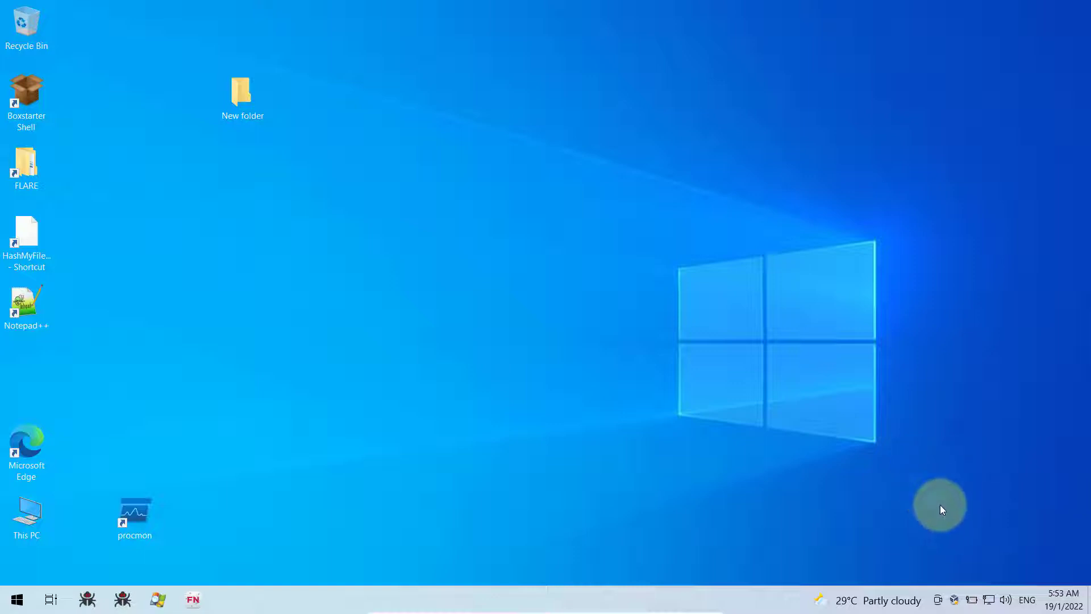
{"action": "mouse_move", "coordinate": [987, 600]}
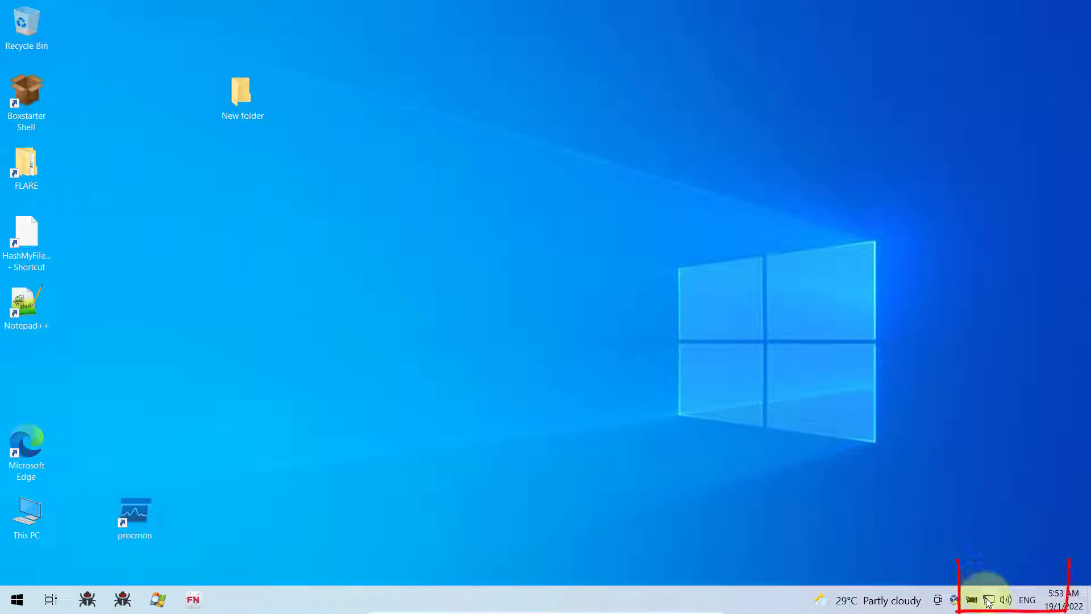
{"action": "mouse_move", "coordinate": [988, 599]}
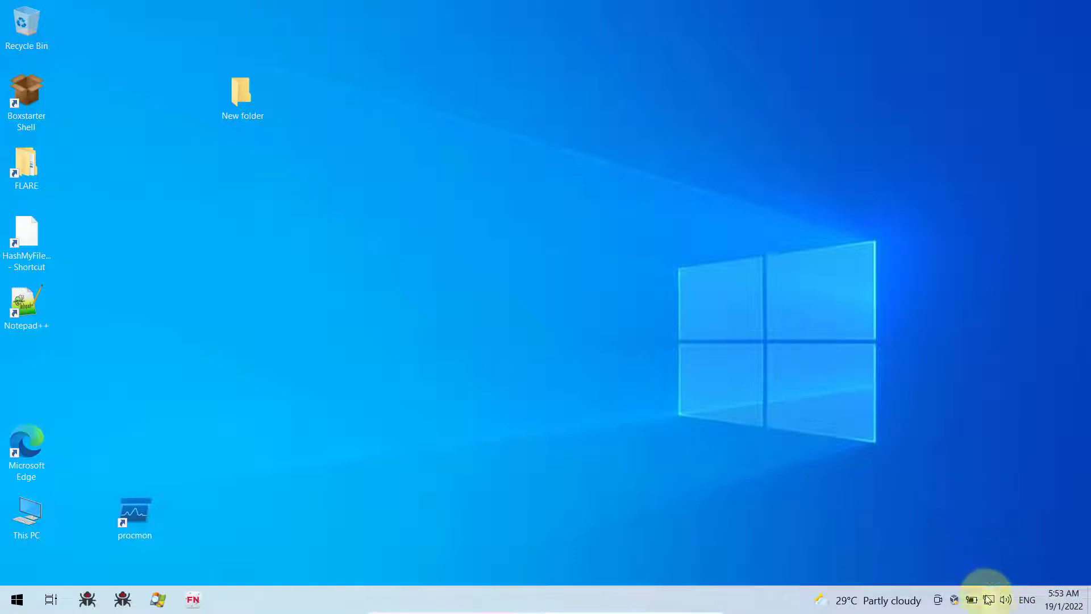
{"action": "mouse_move", "coordinate": [988, 599]}
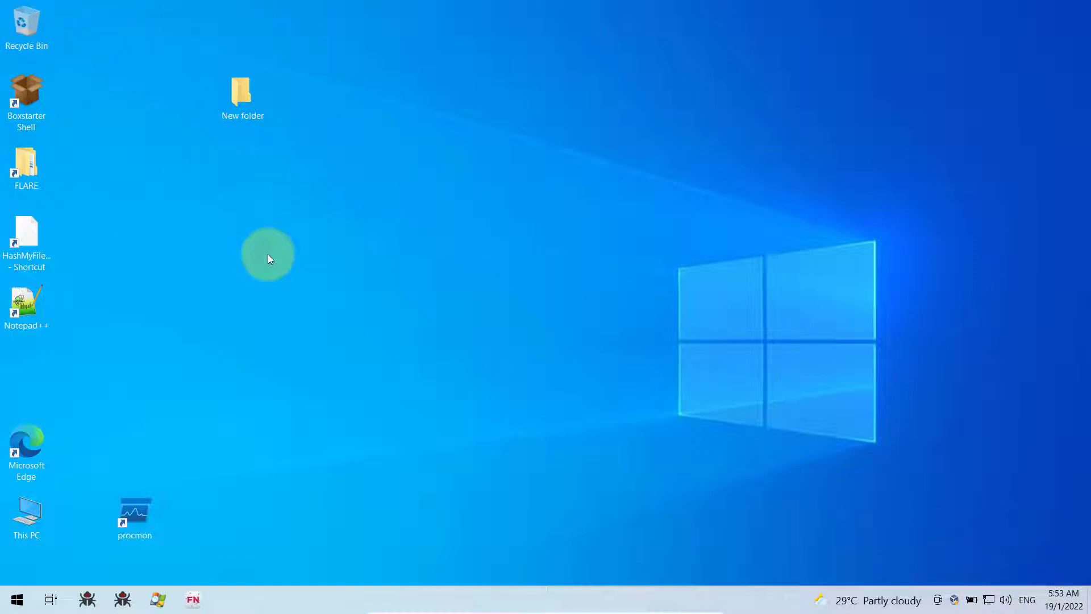
Launch Command Prompt from the quick system tools menu to run ipconfig.
{"action": "right_click", "coordinate": [15, 599]}
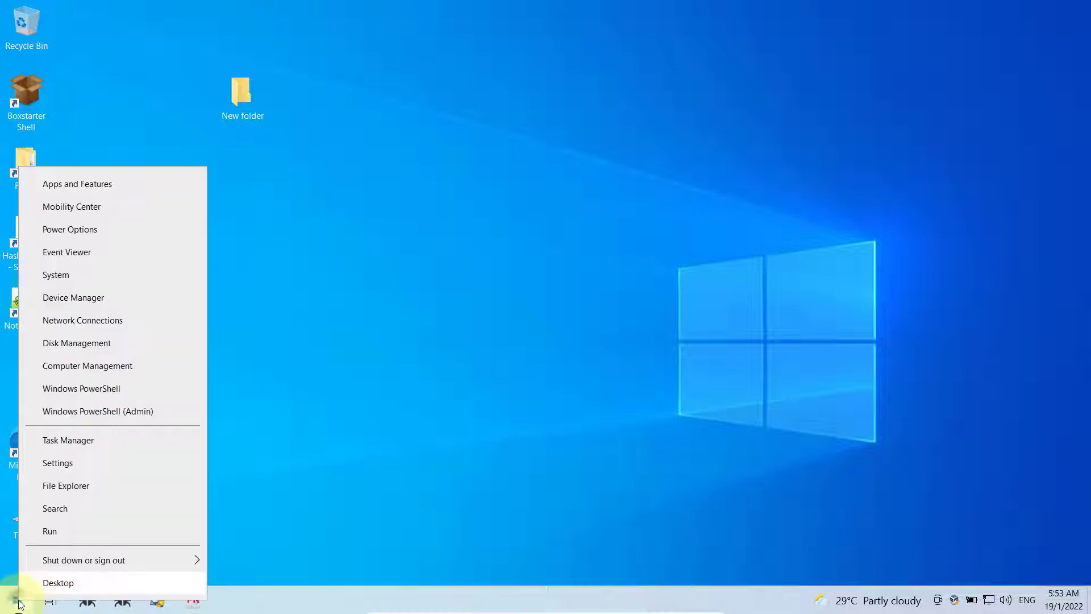
{"action": "type", "text": "cmd"}
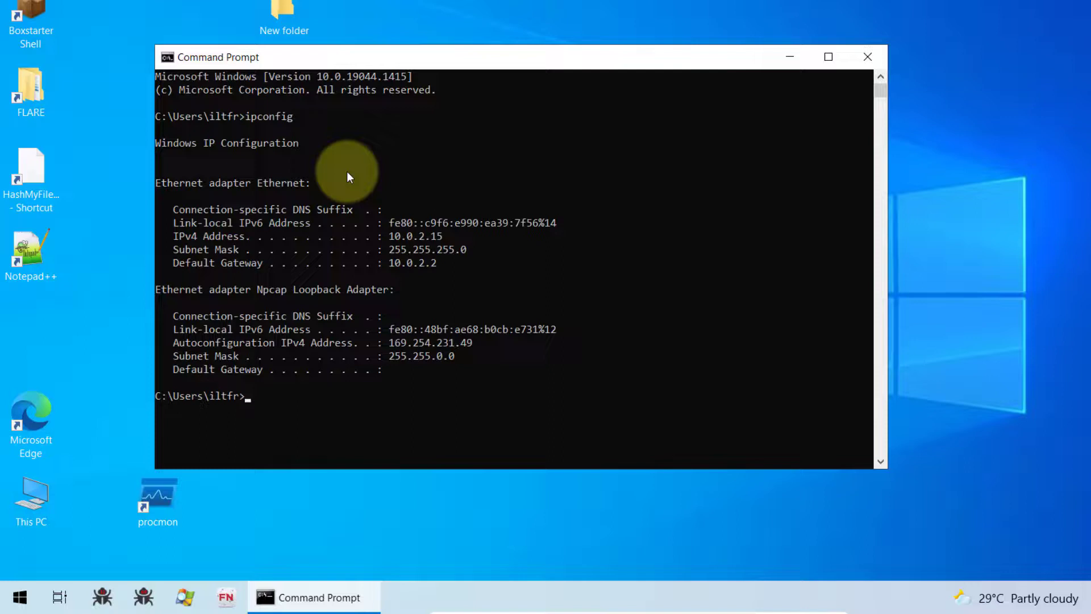
{"action": "mouse_move", "coordinate": [216, 216]}
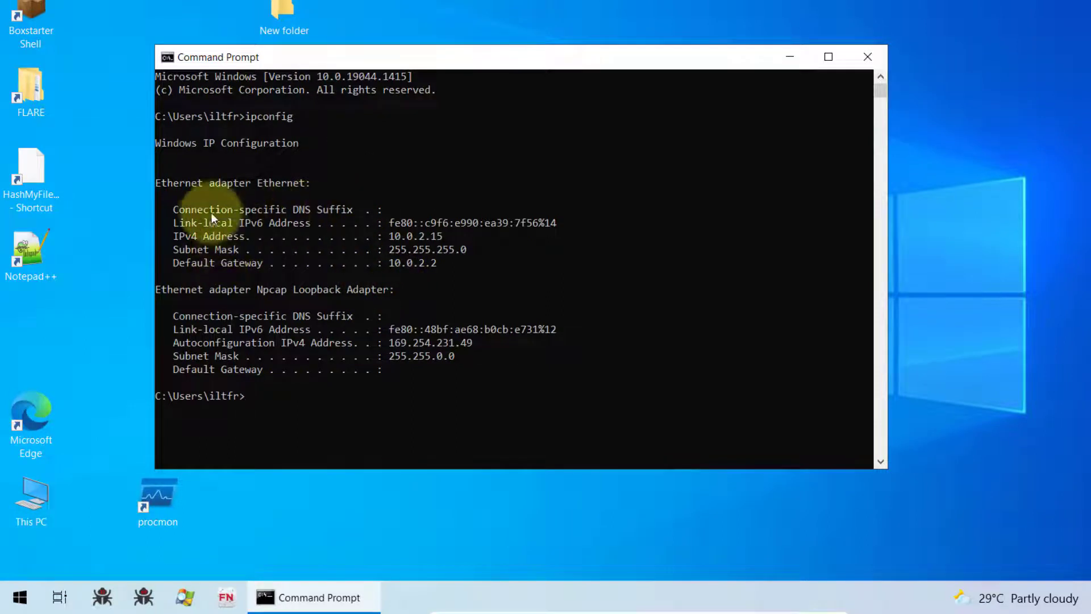
{"action": "mouse_move", "coordinate": [230, 197]}
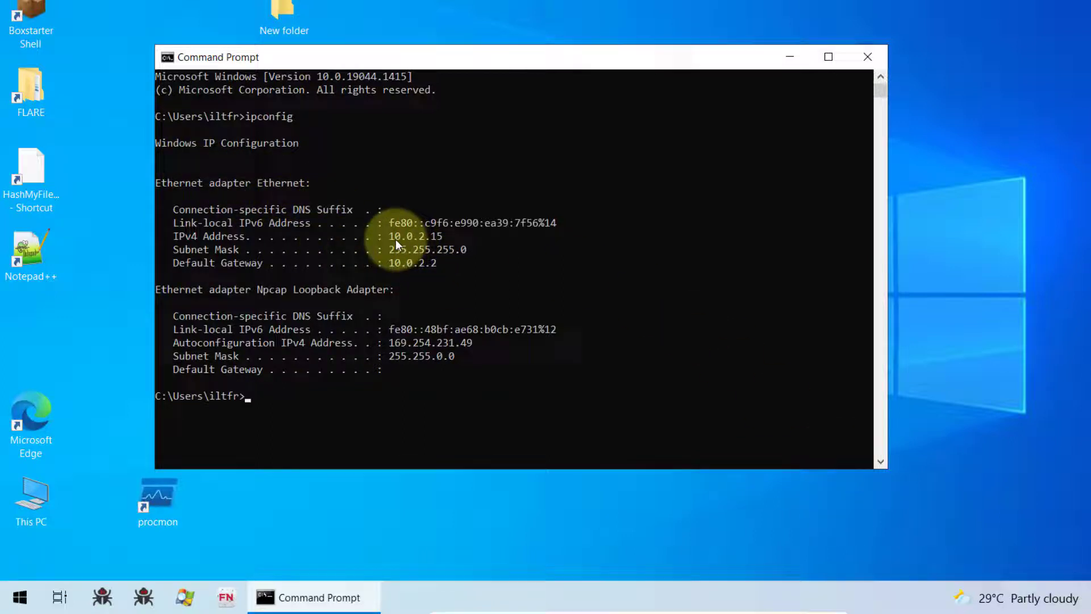
{"action": "mouse_move", "coordinate": [409, 249]}
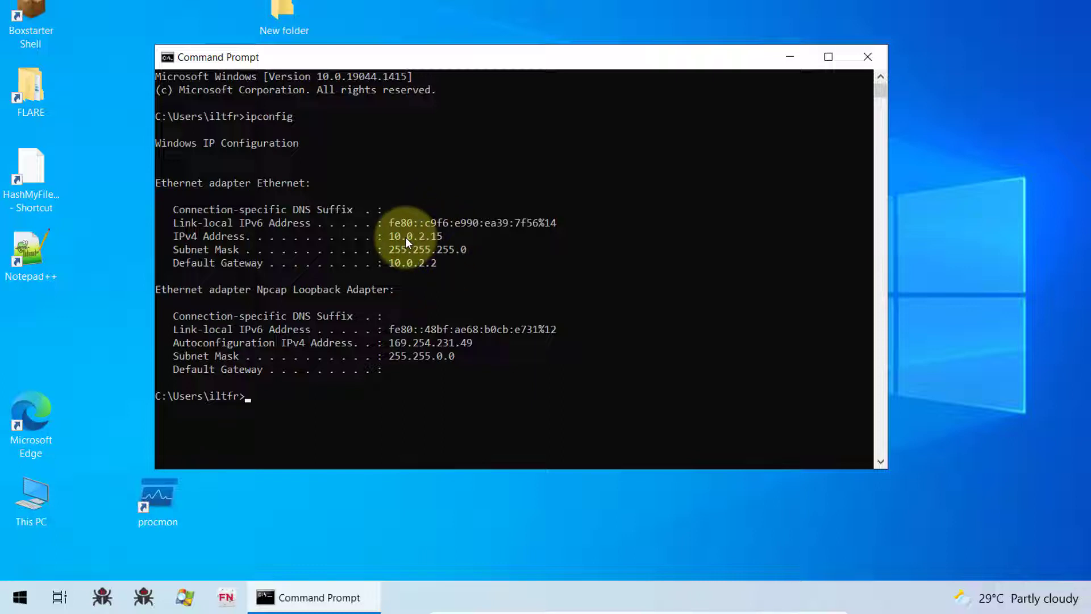
{"action": "mouse_move", "coordinate": [798, 458]}
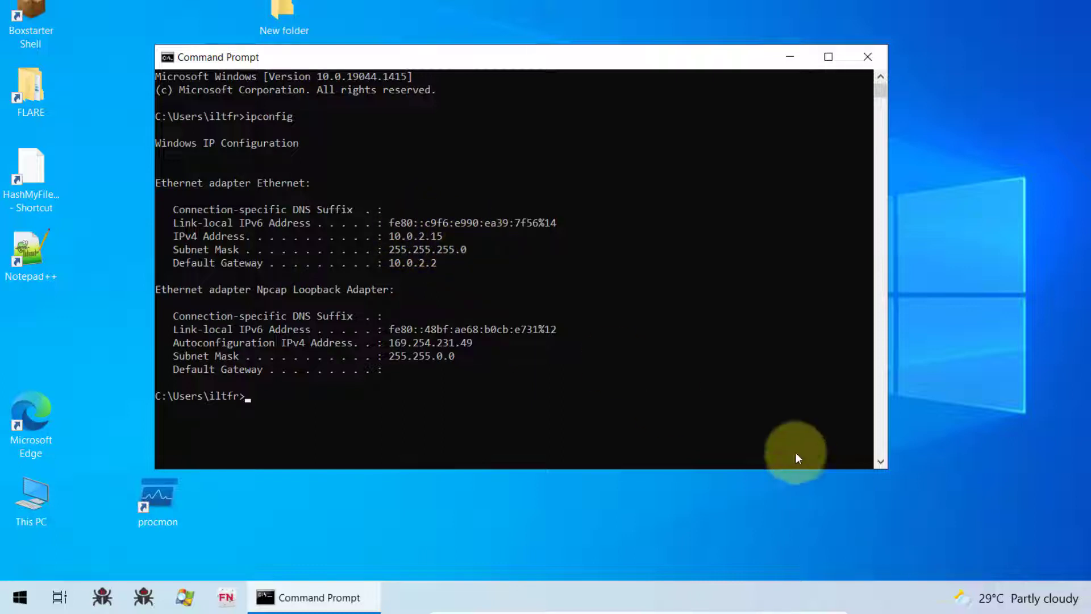
{"action": "mouse_move", "coordinate": [389, 271]}
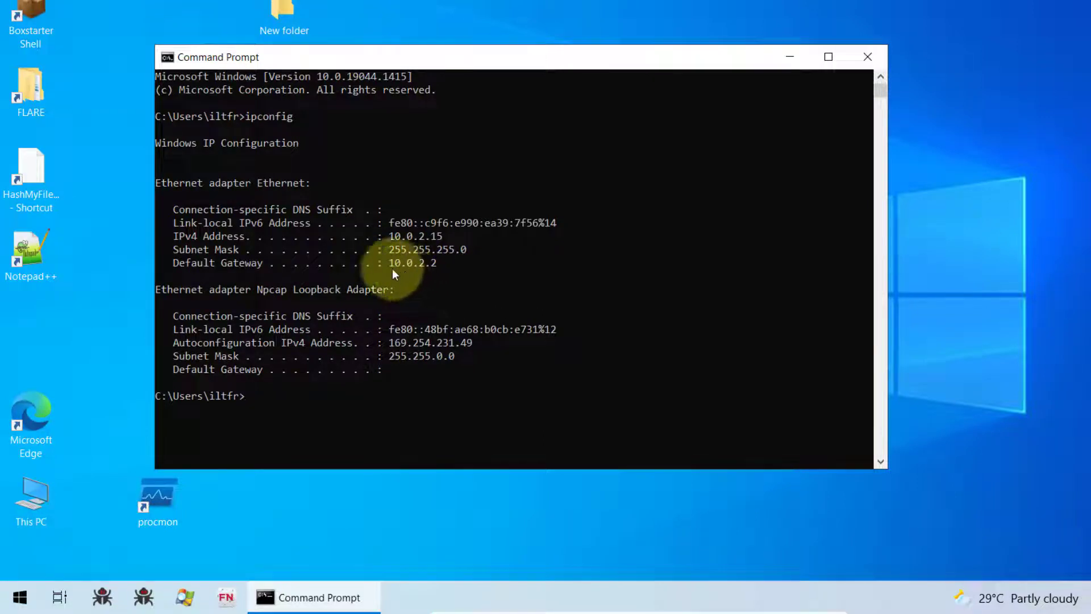
{"action": "mouse_move", "coordinate": [429, 280]}
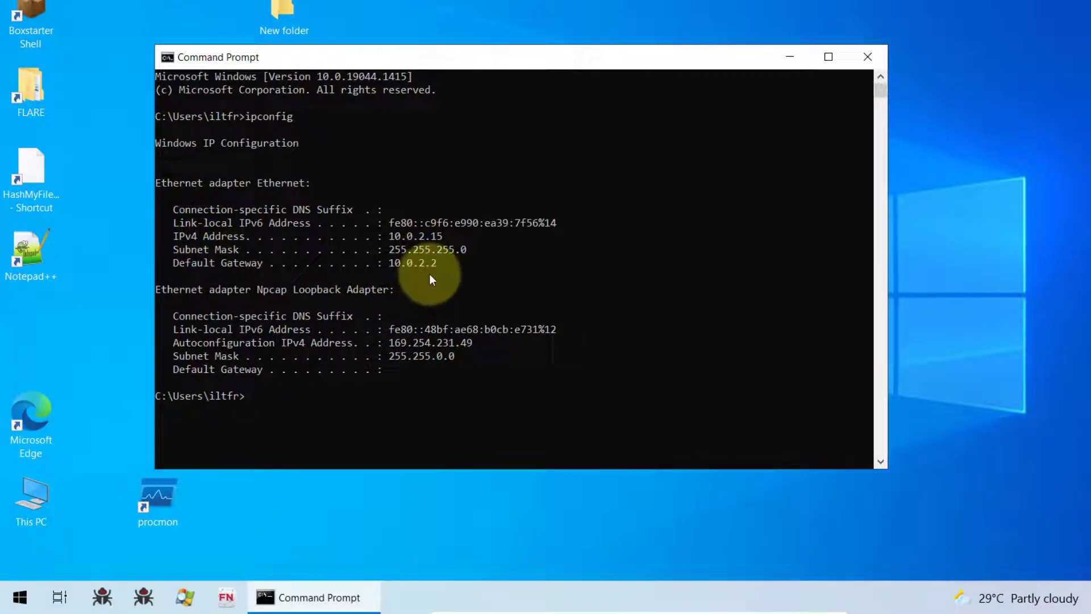
{"action": "mouse_move", "coordinate": [436, 249]}
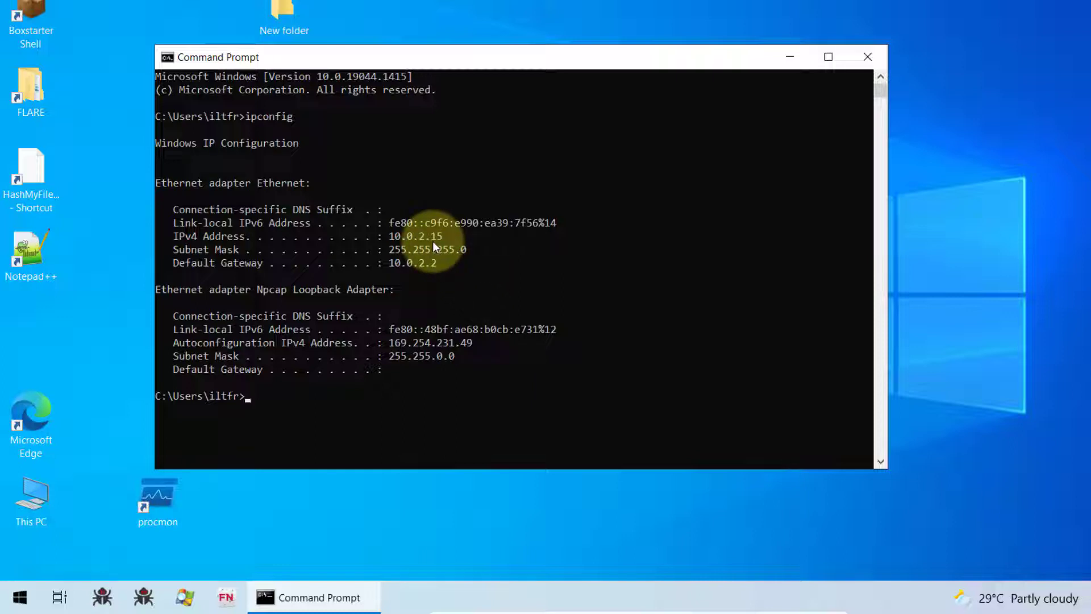
{"action": "mouse_move", "coordinate": [458, 251]}
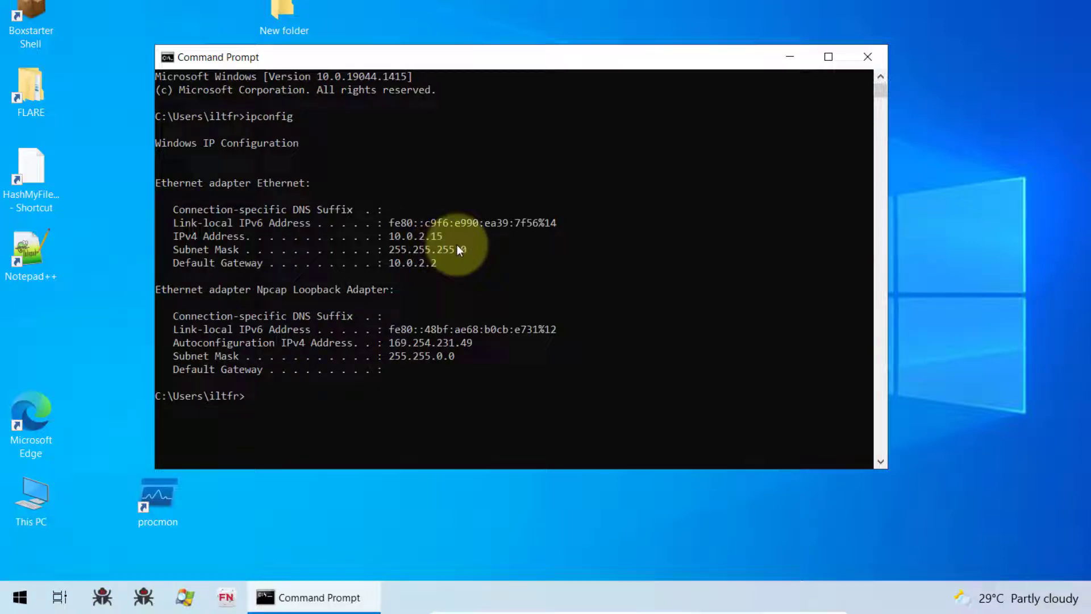
{"action": "mouse_move", "coordinate": [451, 262]}
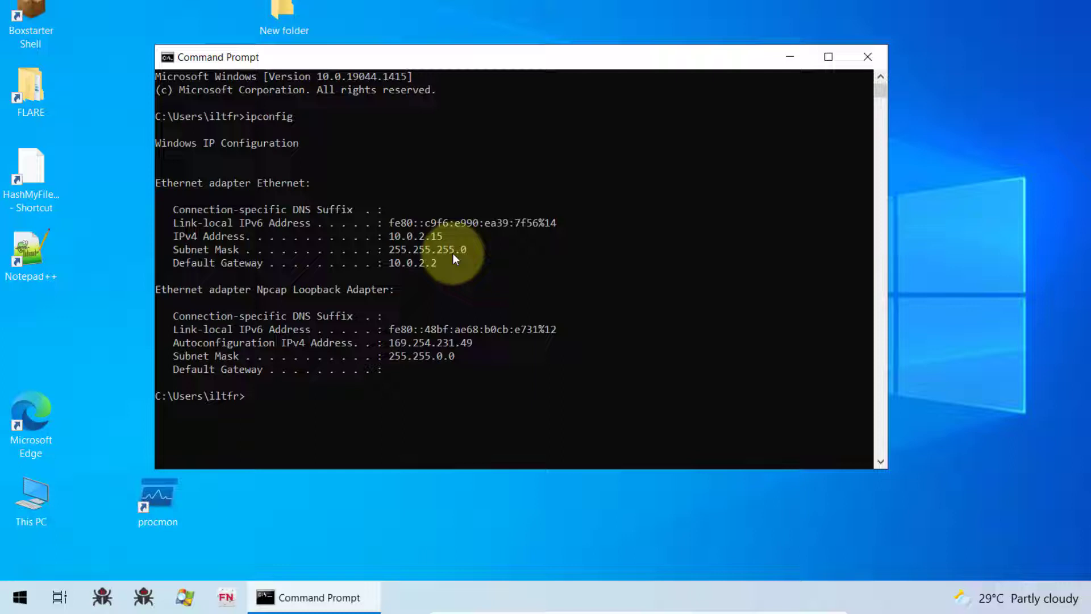
{"action": "mouse_move", "coordinate": [410, 240]}
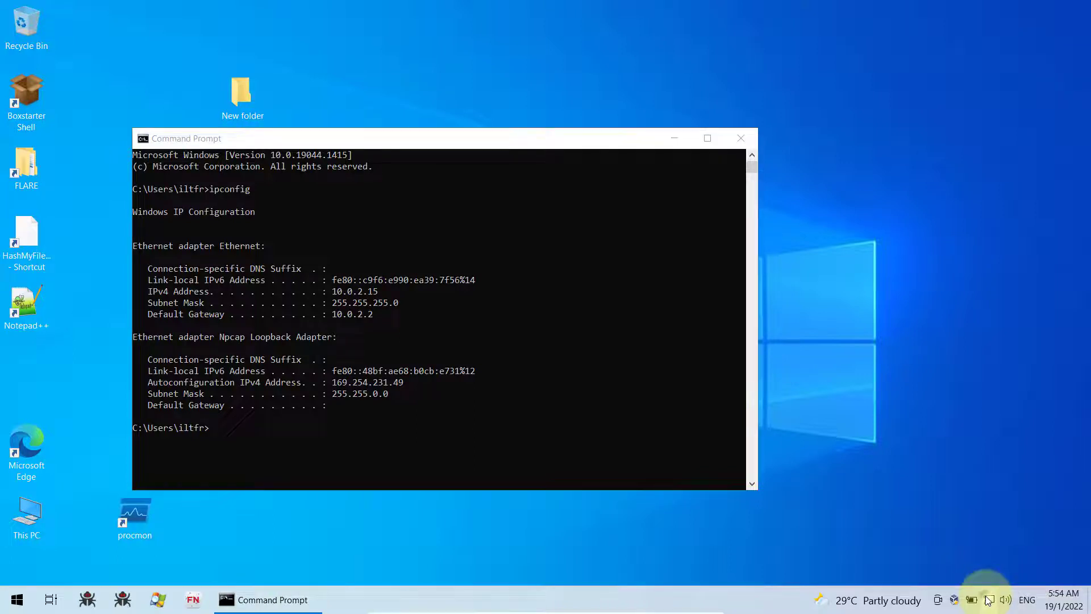
Show the Ethernet network's properties: IP assignment Automatic (DHCP), IPv4 10.0.2.15, DNS 192.168.101.1.
{"action": "right_click", "coordinate": [988, 599]}
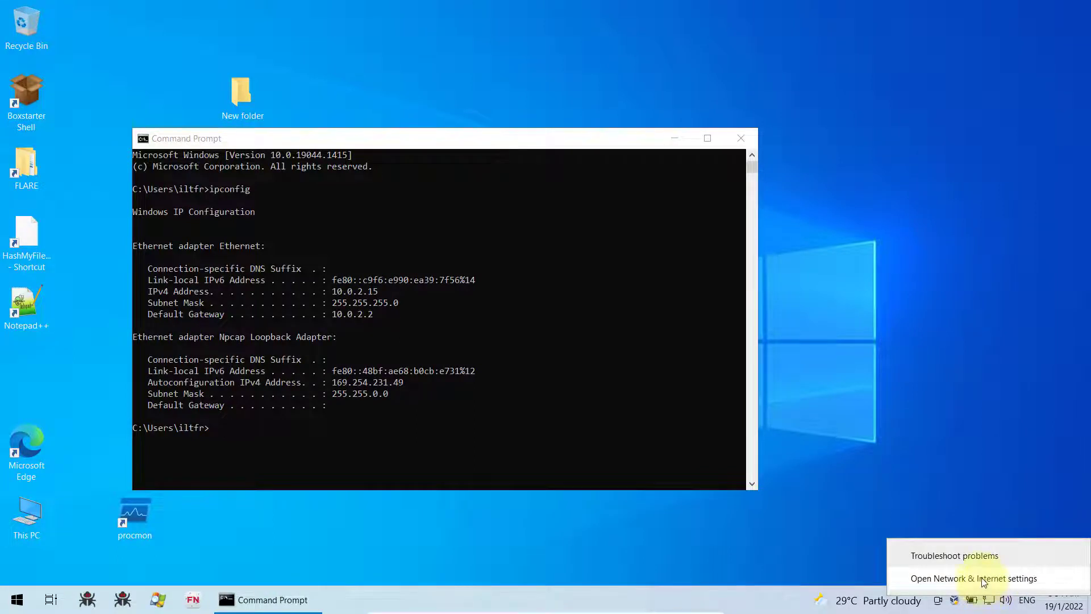
{"action": "left_click", "coordinate": [974, 579]}
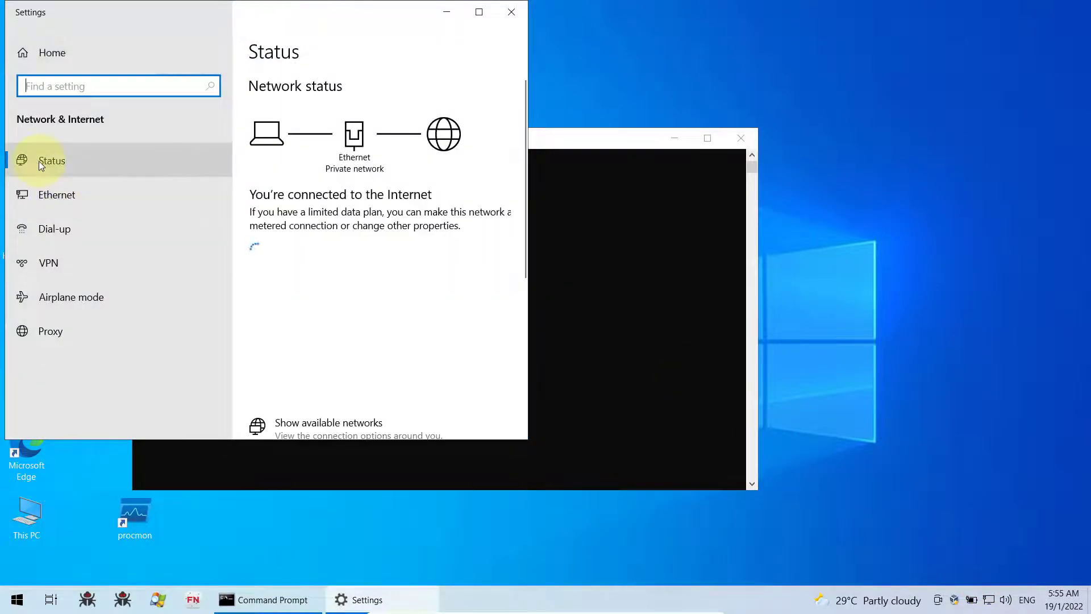
{"action": "left_click", "coordinate": [57, 194]}
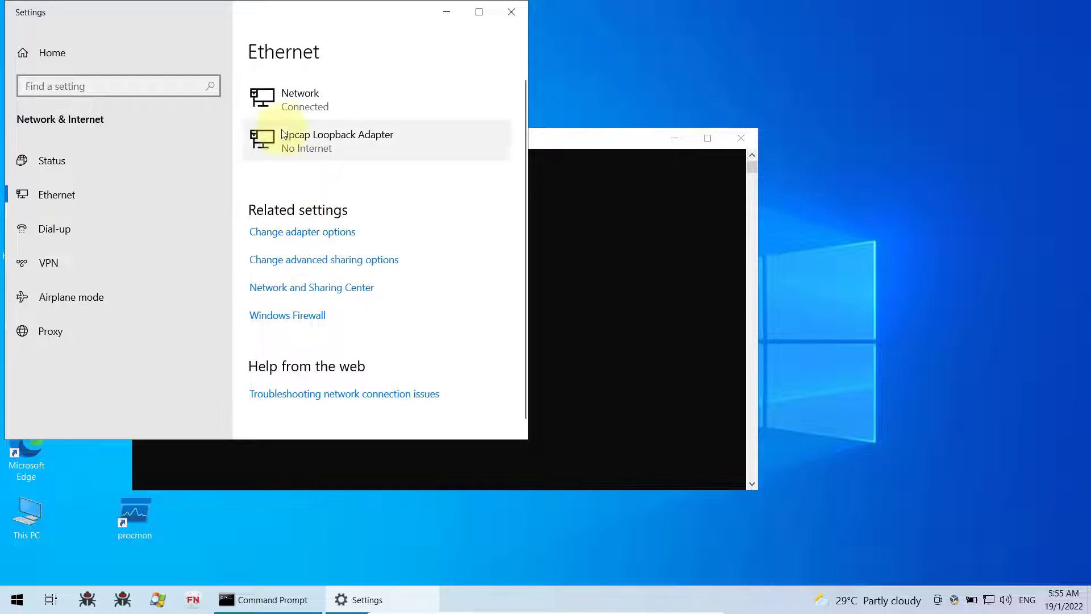
{"action": "left_click", "coordinate": [300, 99]}
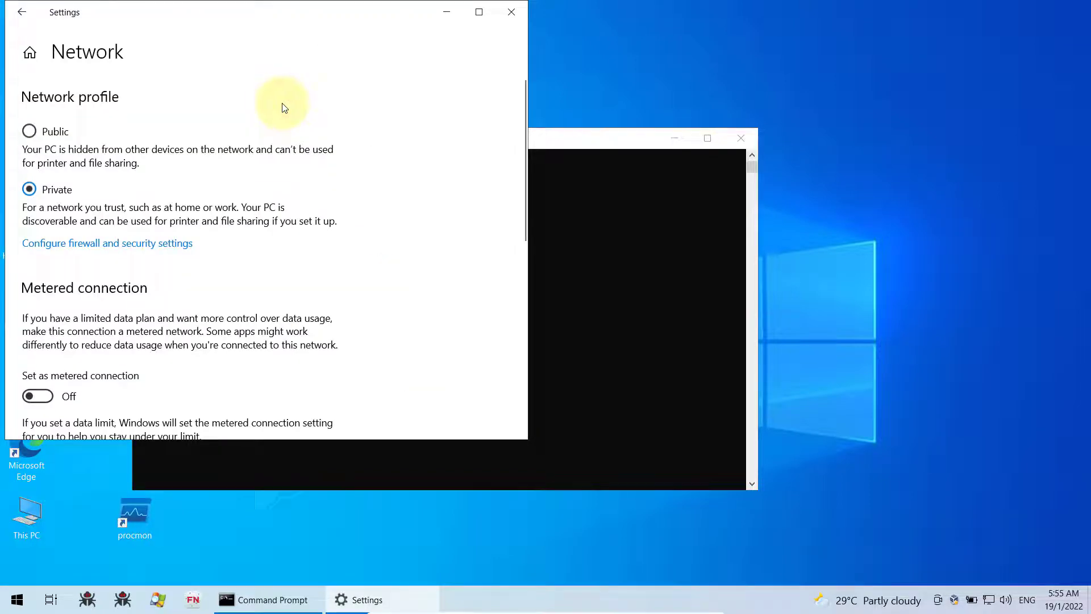
{"action": "scroll", "scroll_direction": "down", "scroll_amount": 3}
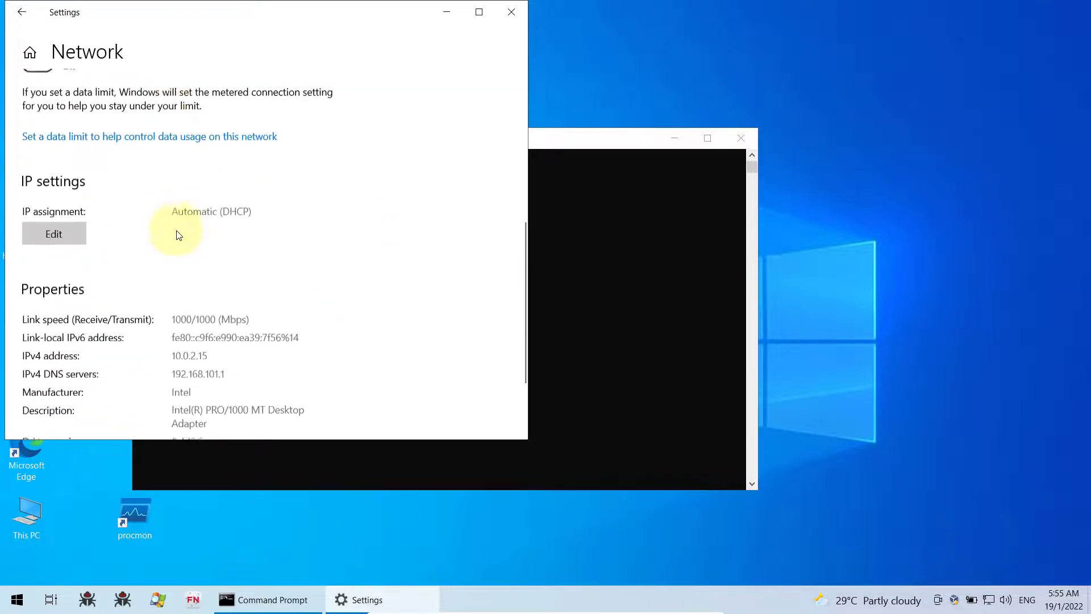
{"action": "scroll", "scroll_direction": "up", "scroll_amount": 3}
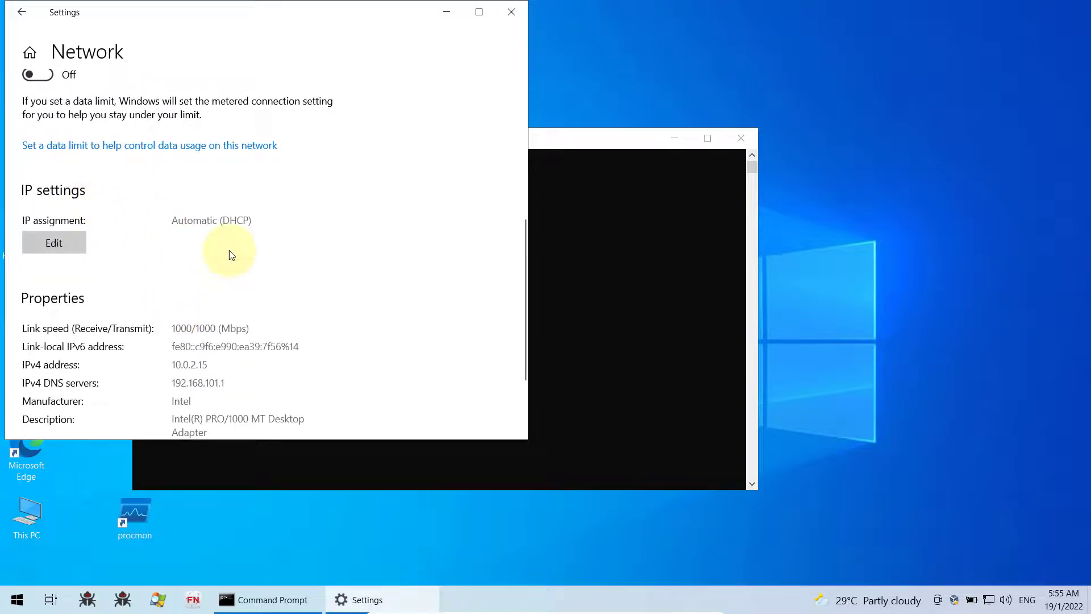
{"action": "mouse_move", "coordinate": [263, 246]}
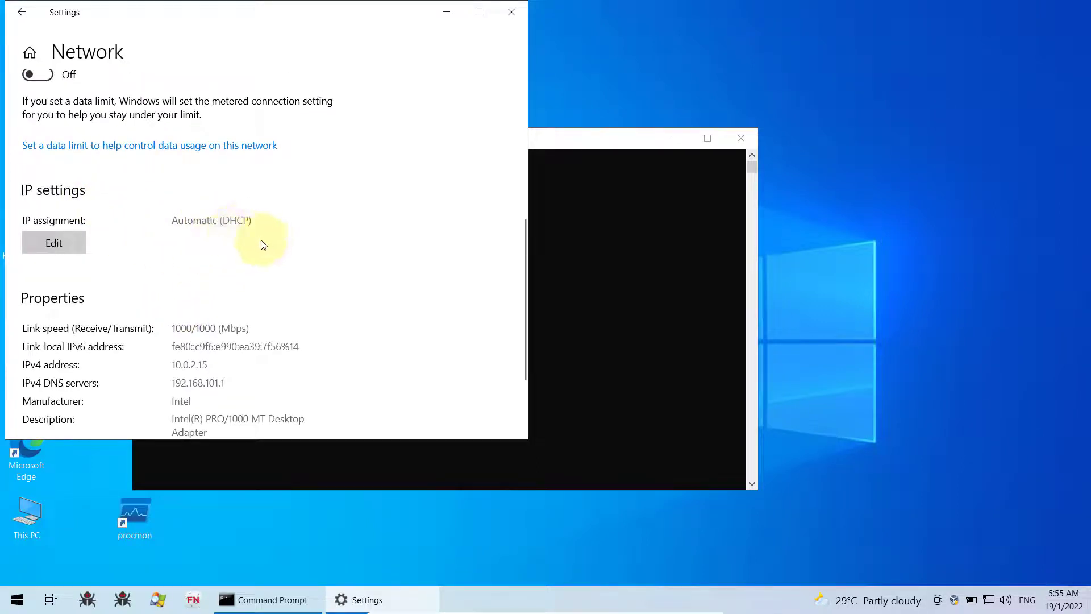
{"action": "mouse_move", "coordinate": [218, 234]}
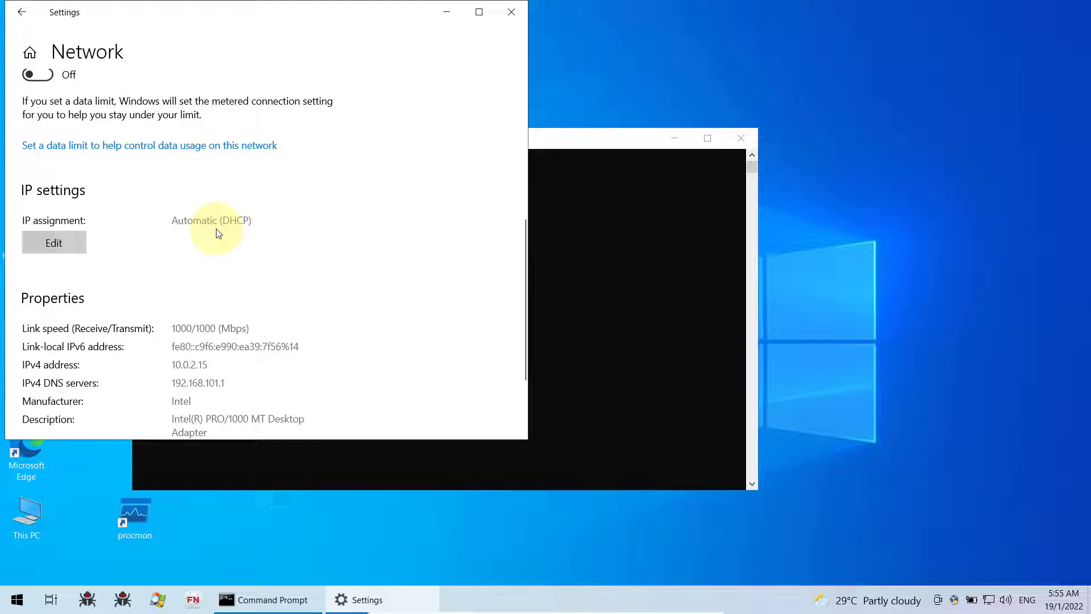
{"action": "mouse_move", "coordinate": [94, 229]}
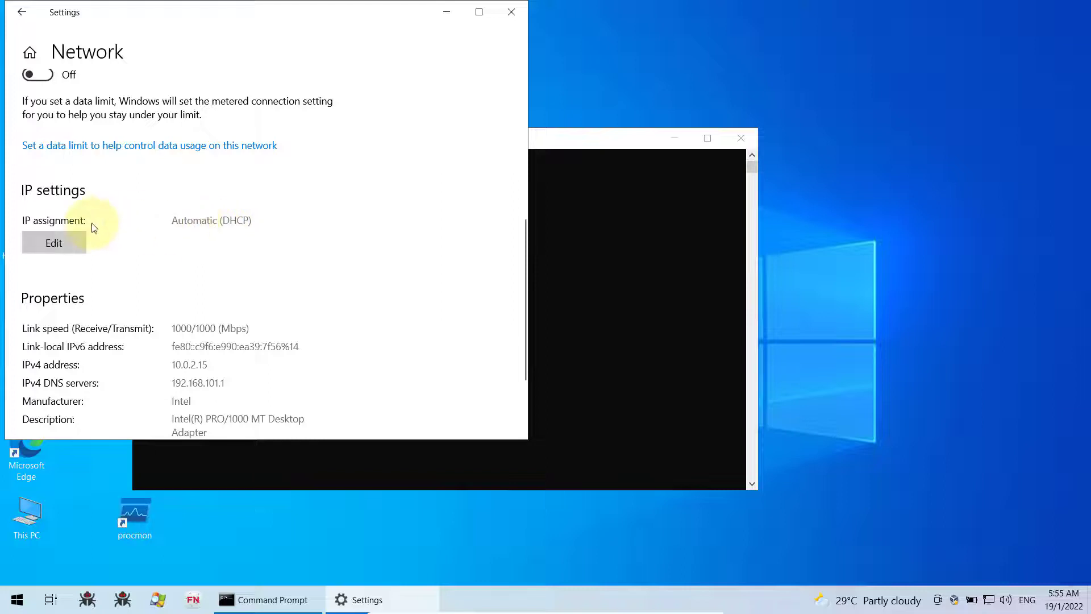
{"action": "mouse_move", "coordinate": [82, 234]}
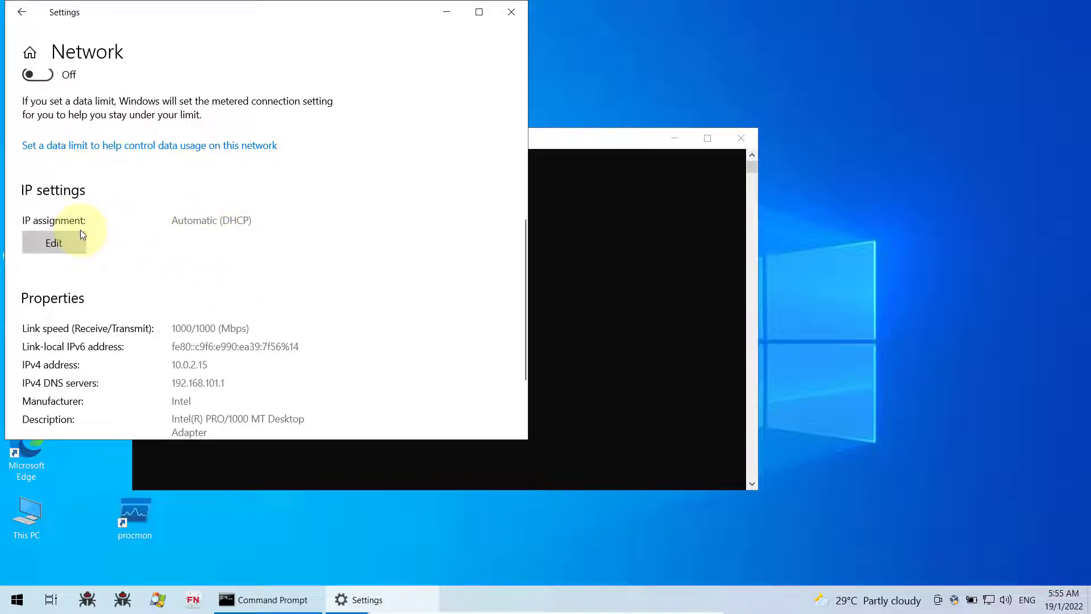
Check IP assignment choices, keep Automatic (DHCP), and close Settings without changes.
{"action": "left_click", "coordinate": [53, 243]}
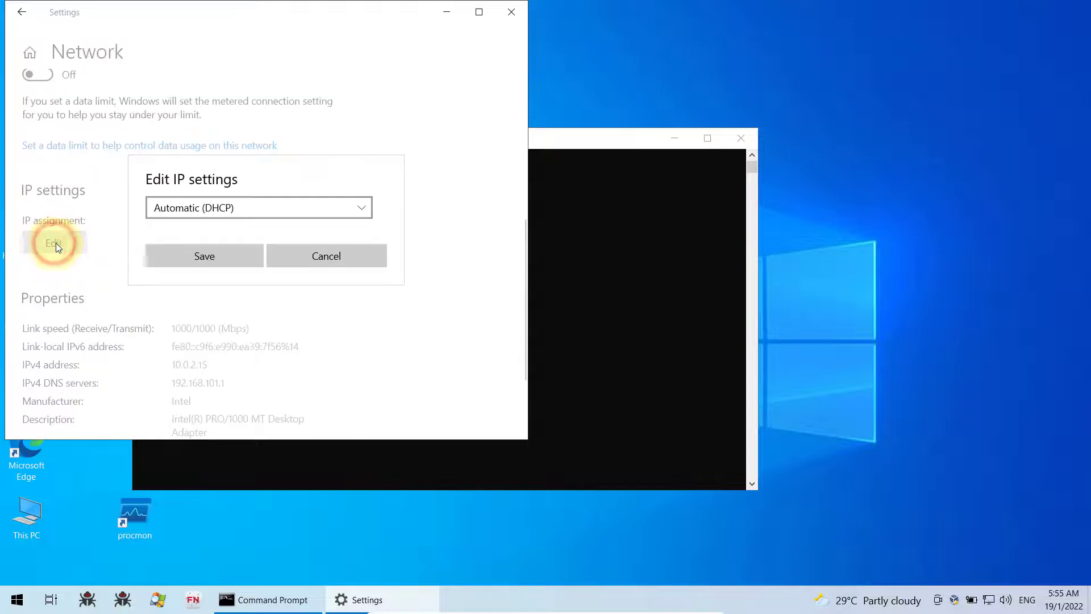
{"action": "left_click", "coordinate": [360, 207]}
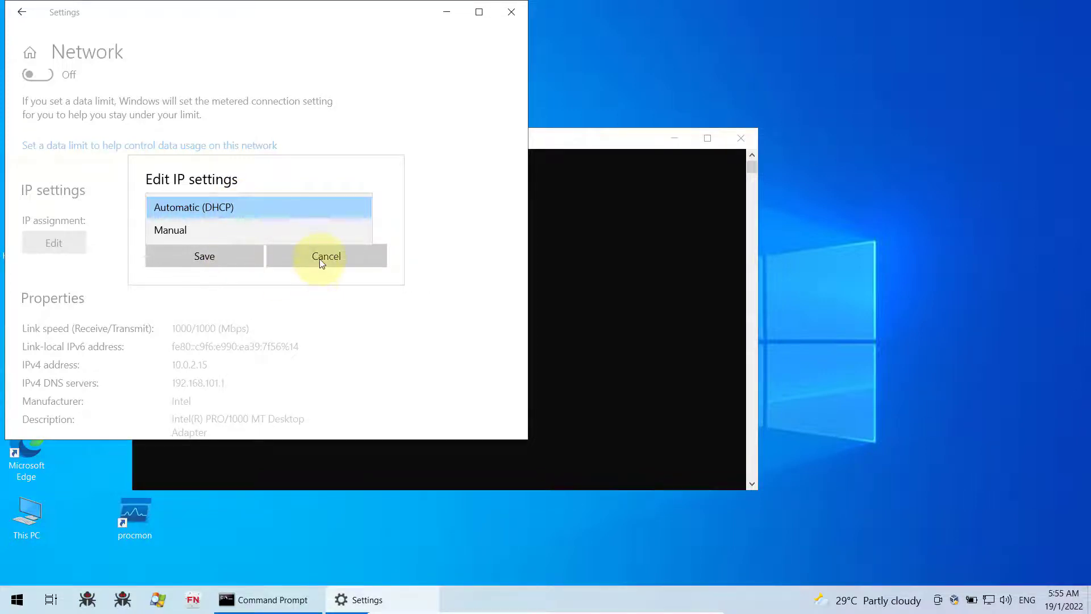
{"action": "left_click", "coordinate": [327, 256]}
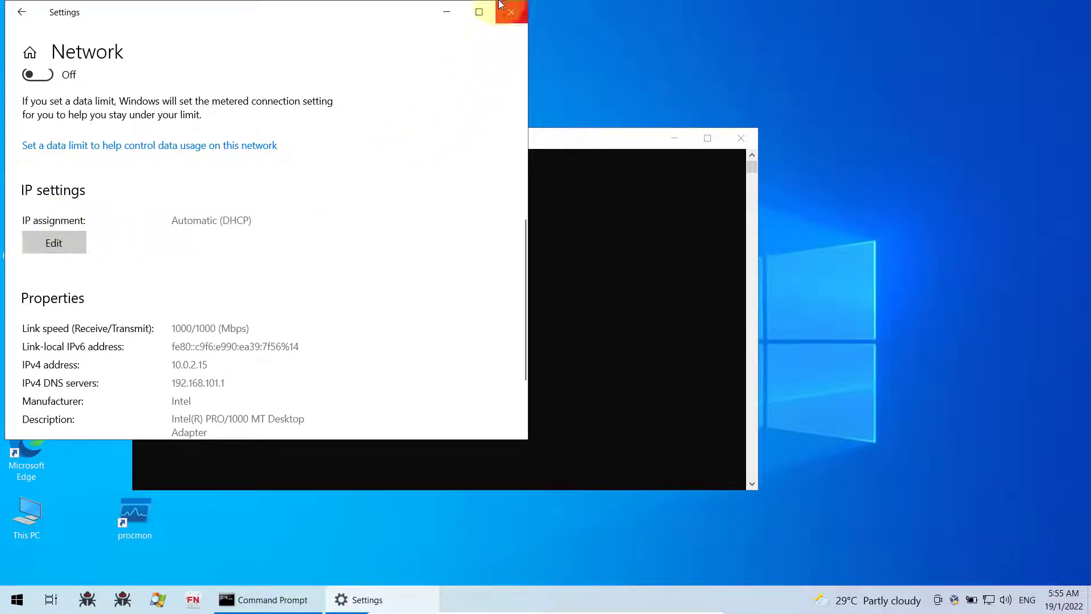
{"action": "left_click", "coordinate": [511, 11]}
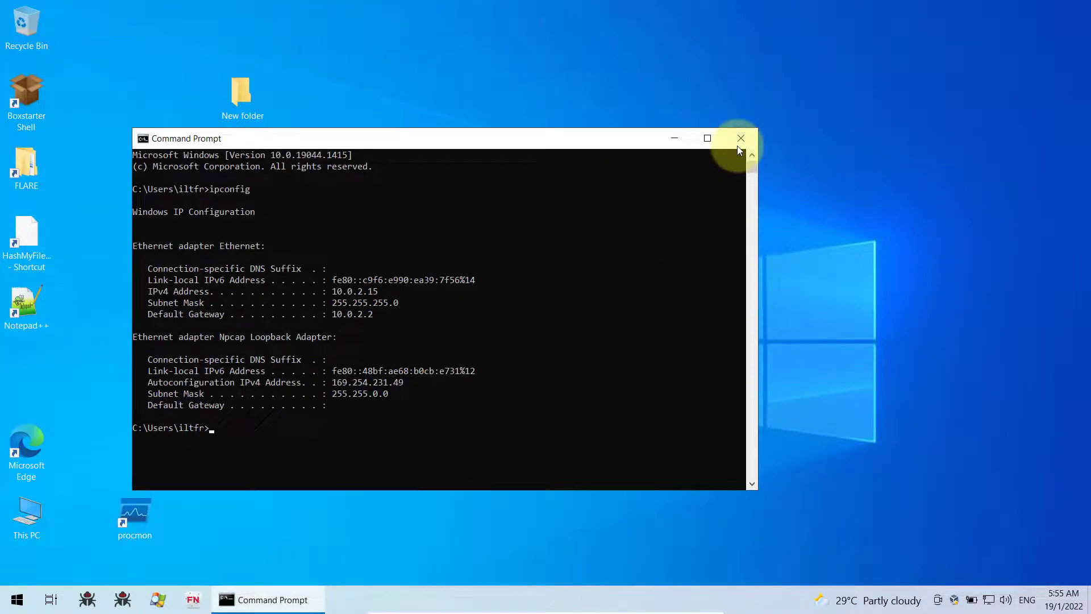
Close the Command Prompt and leave the VM's full-screen view.
{"action": "left_click", "coordinate": [740, 138]}
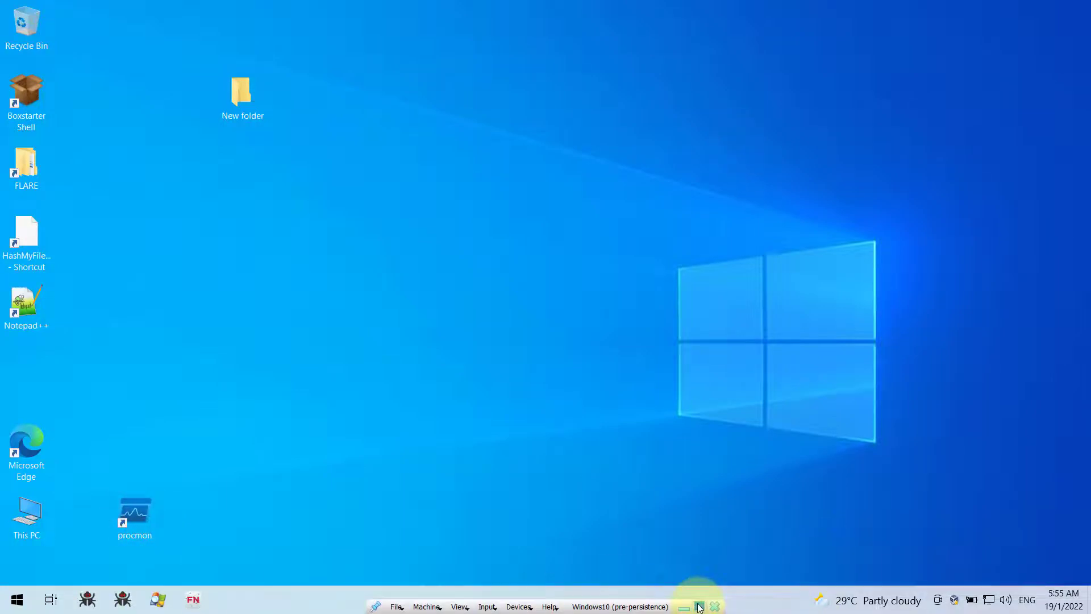
{"action": "left_click", "coordinate": [699, 607]}
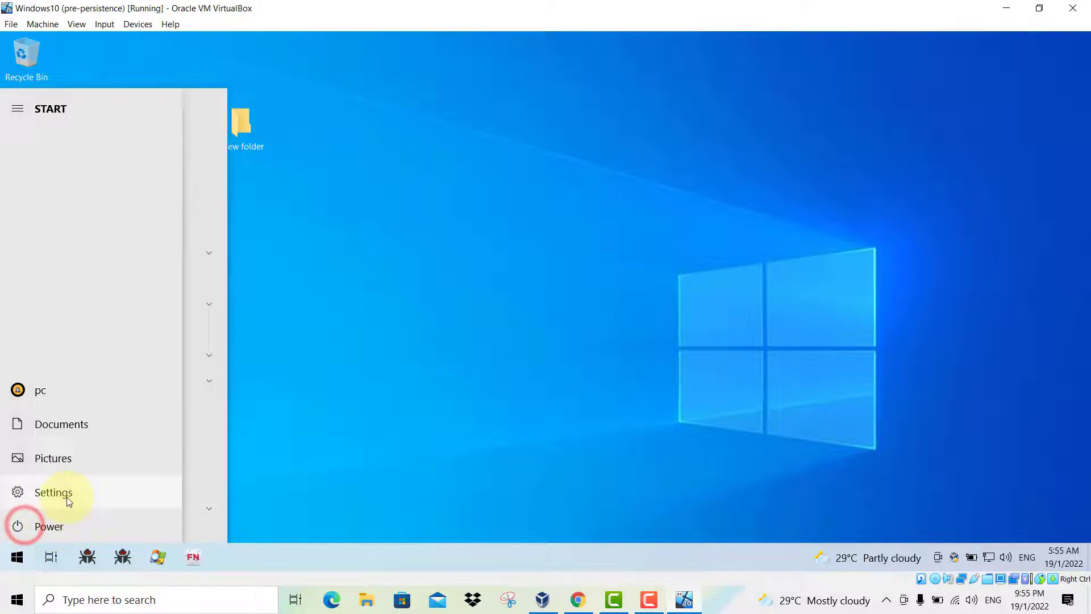
{"action": "left_click", "coordinate": [49, 527]}
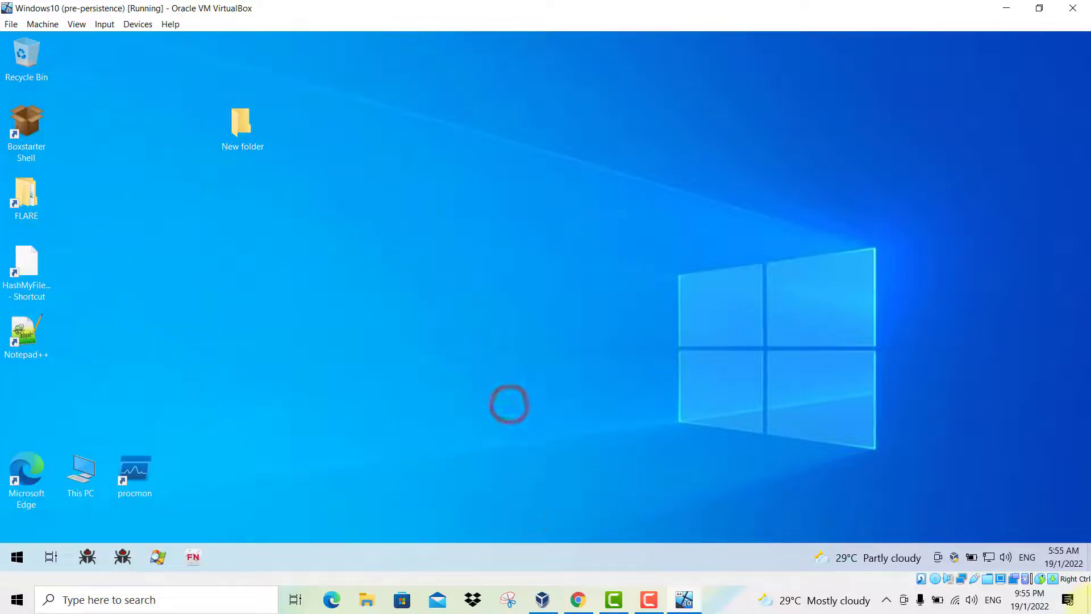
{"action": "mouse_move", "coordinate": [970, 557]}
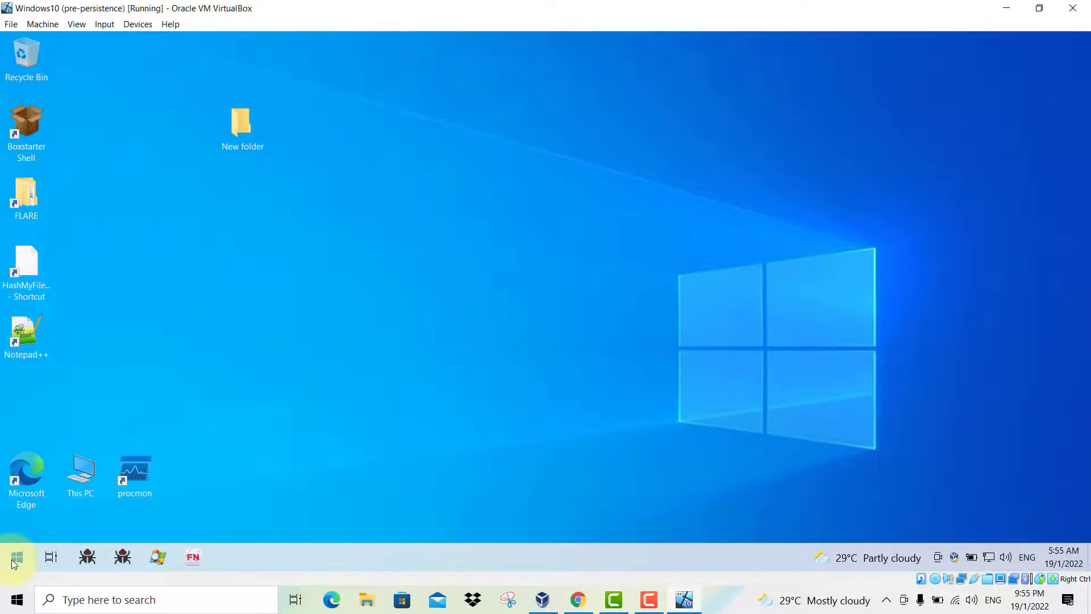
Search the Start menu for 'chrome' to find Google Chrome.
{"action": "left_click", "coordinate": [17, 557]}
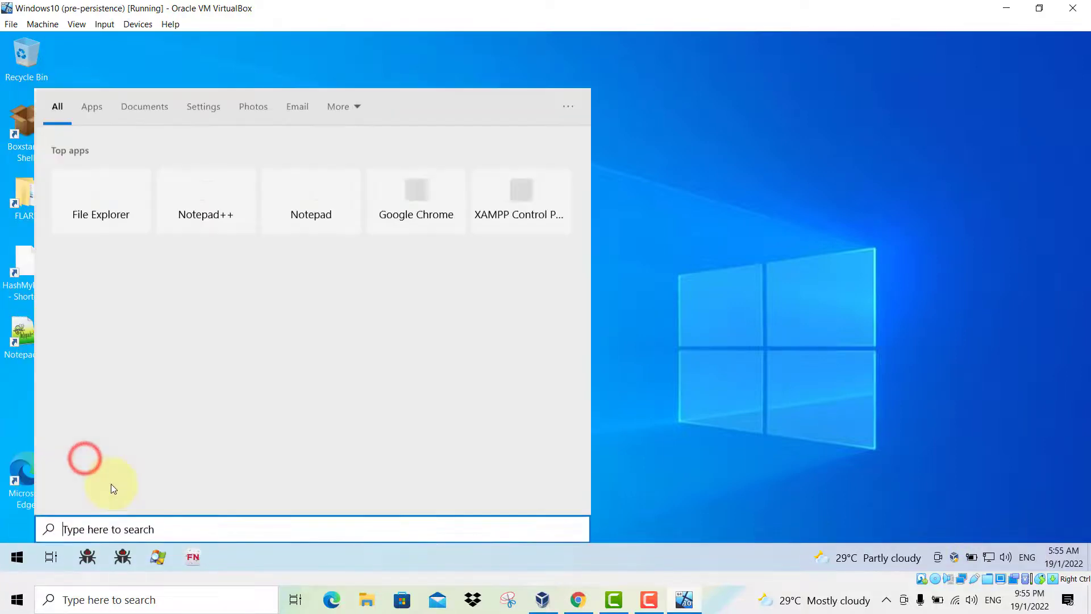
{"action": "type", "text": "chrome"}
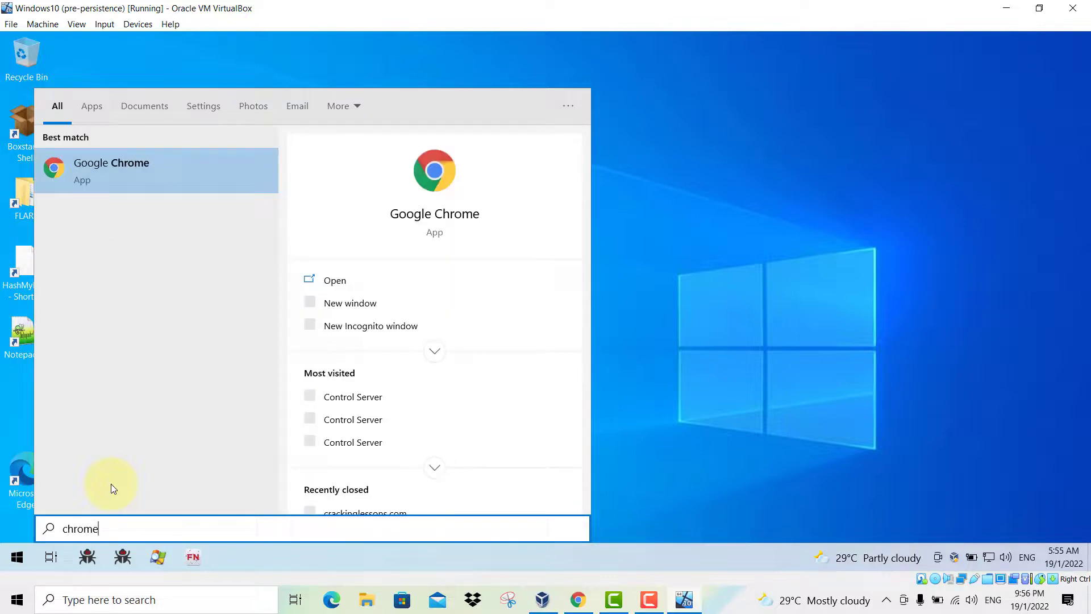